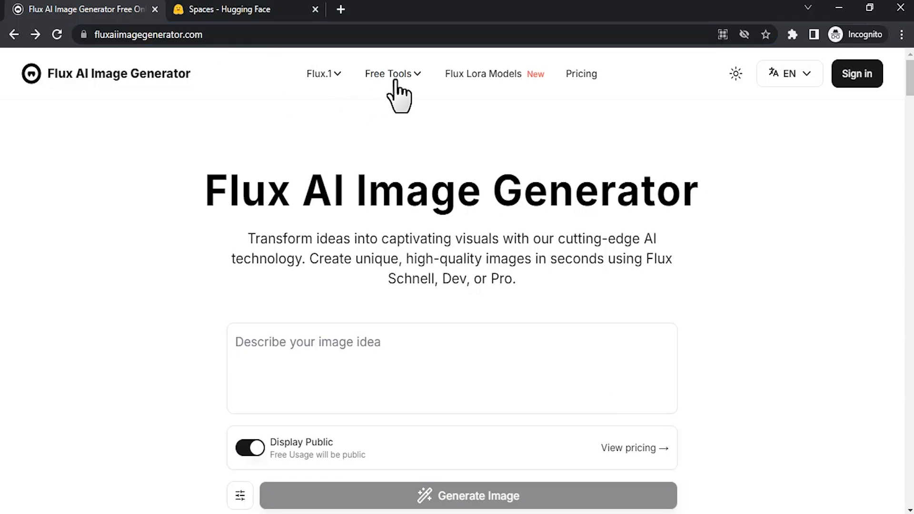
Reach the Image To Prompt tool from the Free Tools menu with the kayaker photo loaded.
click(389, 73)
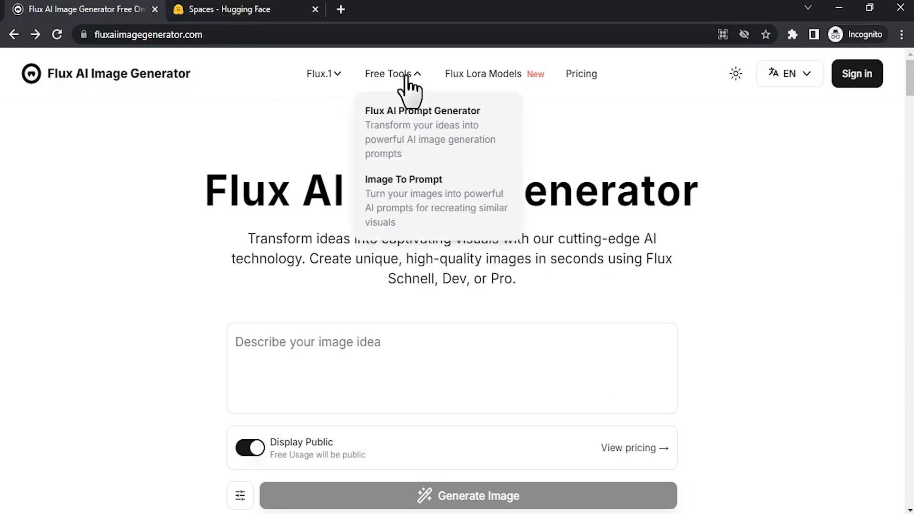
mouse_move(424, 201)
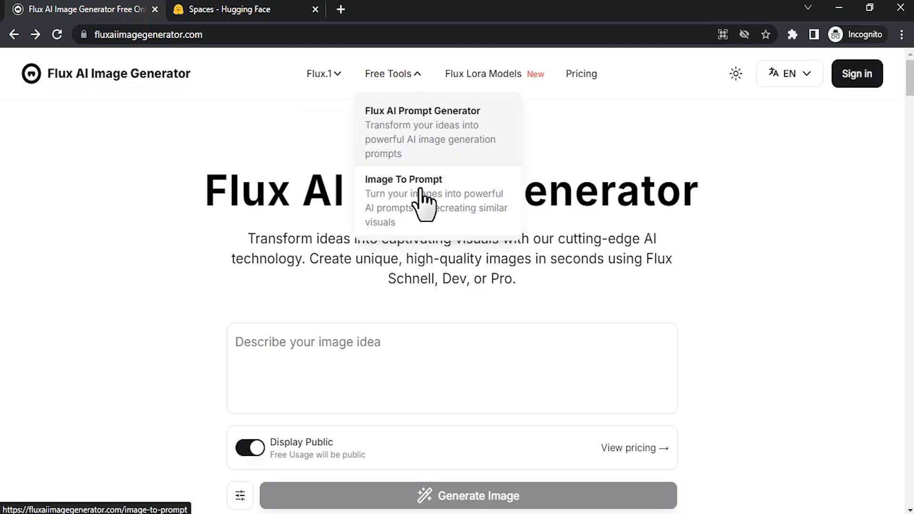
click(404, 180)
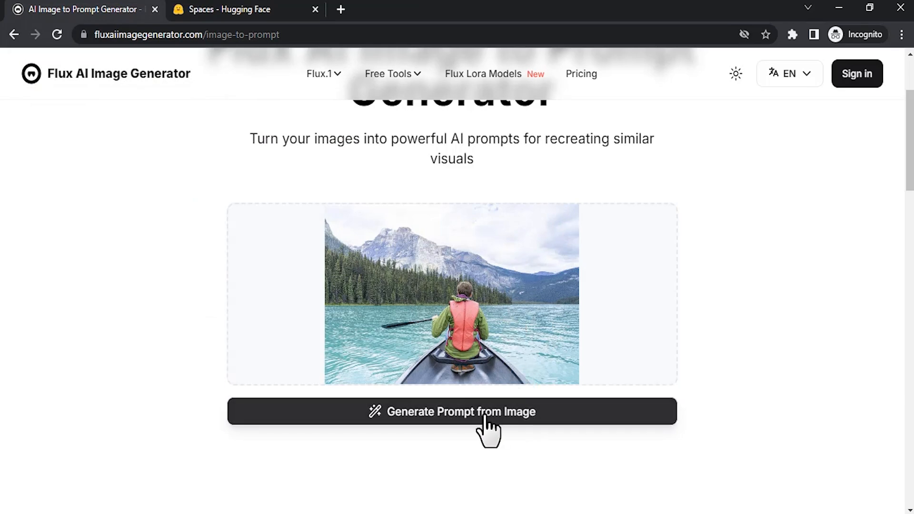
Generate a text prompt from the kayaker photo and scroll to read it.
click(451, 411)
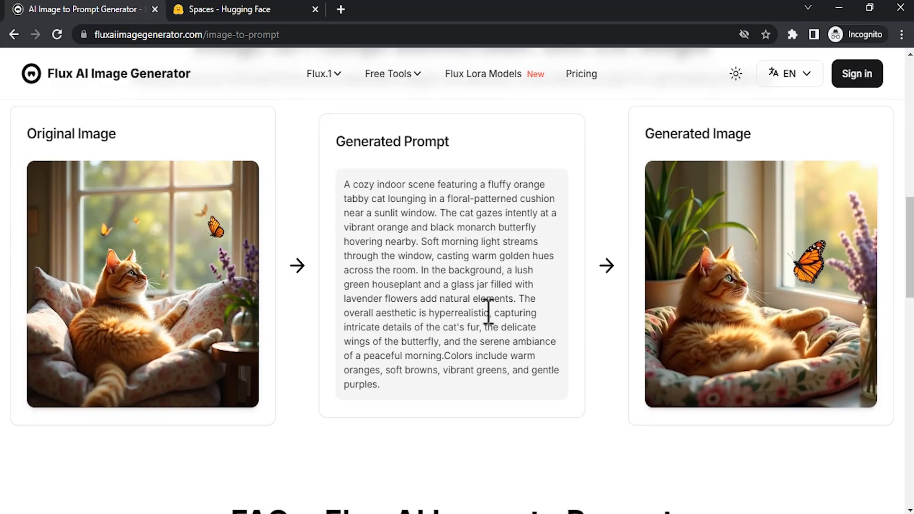
mouse_move(259, 294)
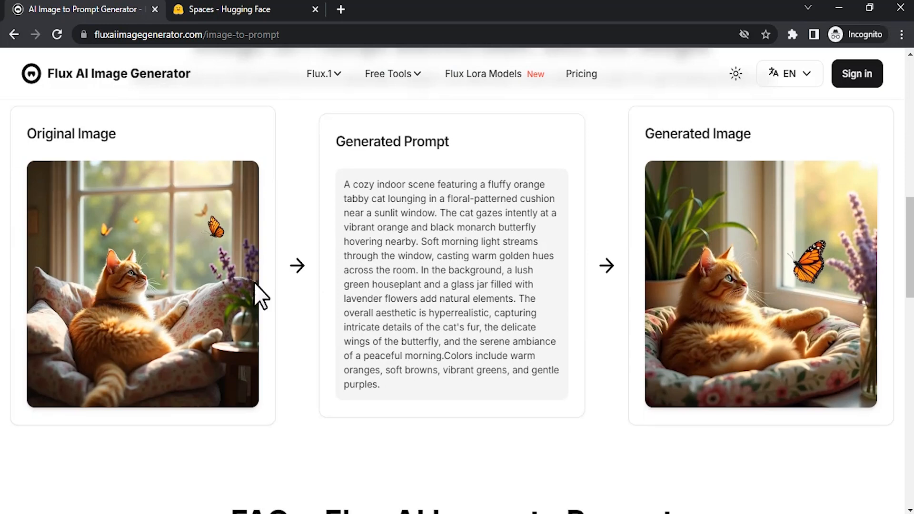
mouse_move(464, 150)
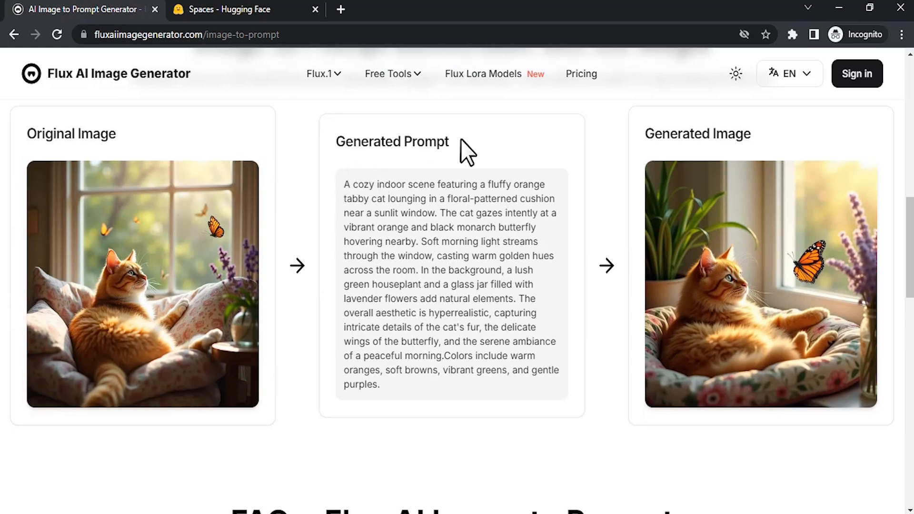
mouse_move(817, 203)
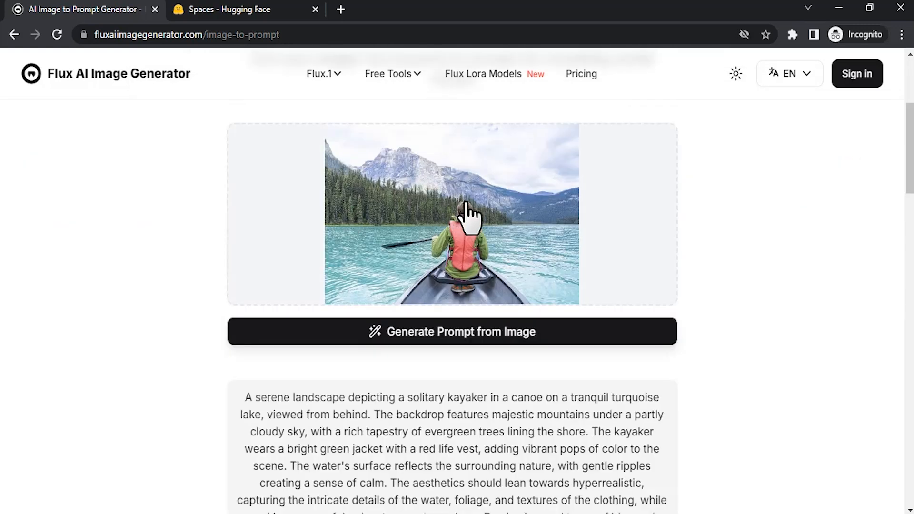
scroll(down, 3)
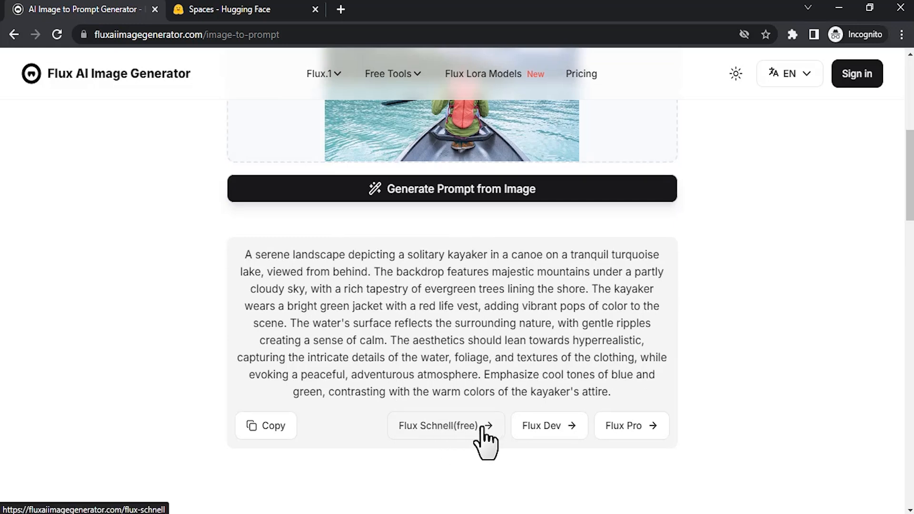
mouse_move(455, 451)
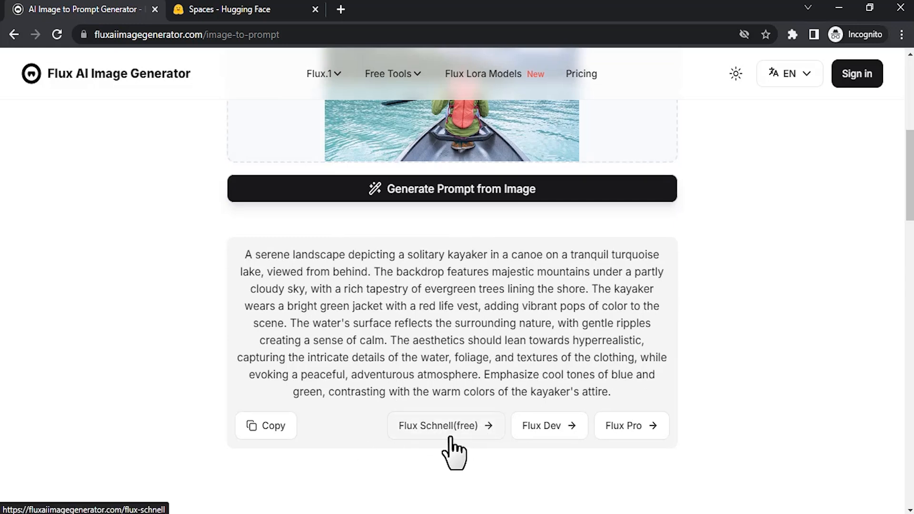
mouse_move(583, 313)
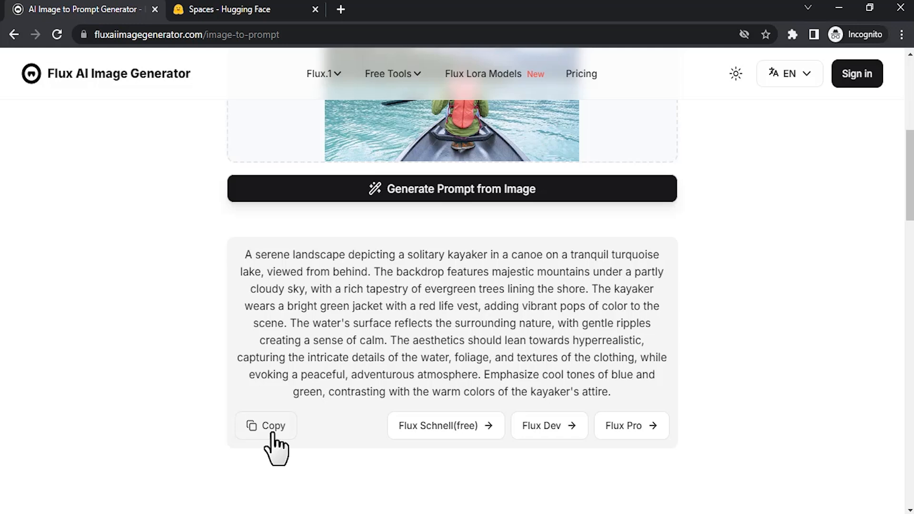
Copy the kayaker prompt and switch to the Hugging Face Spaces tab.
click(266, 425)
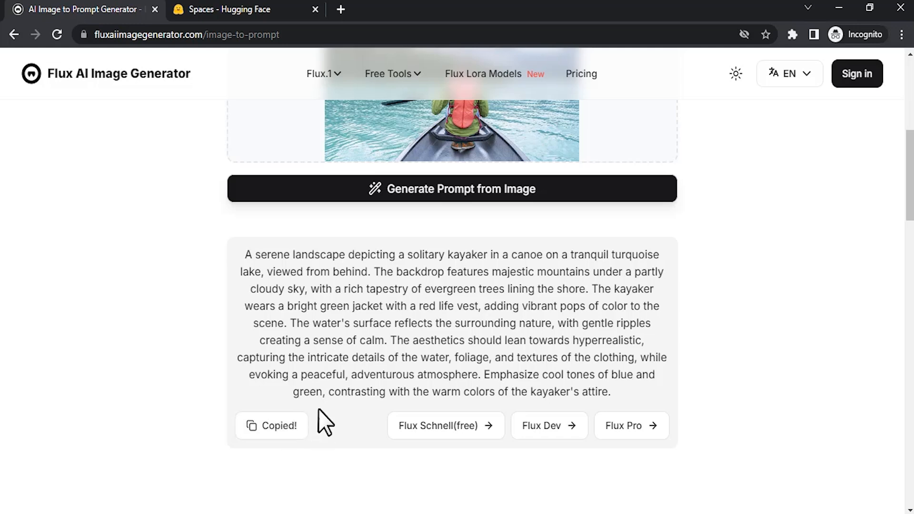
click(239, 9)
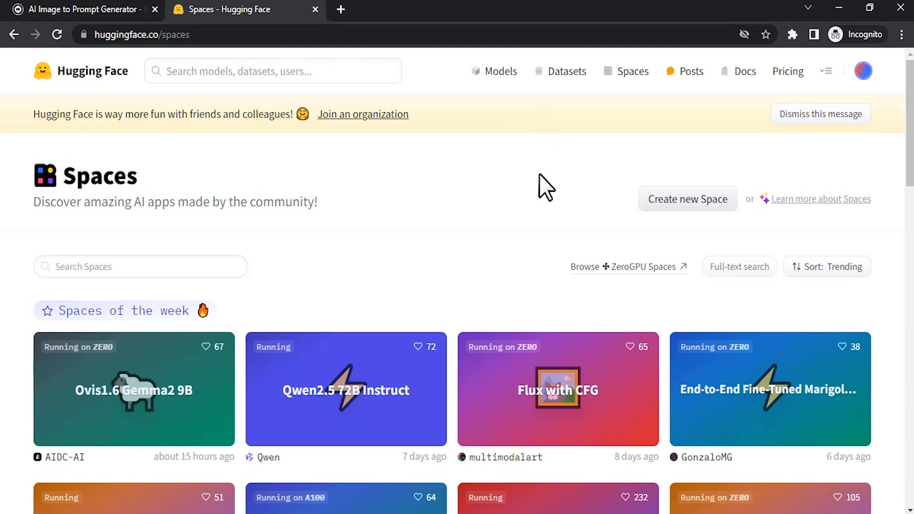
Search Hugging Face for 'flux' and open the black-forest-labs/FLUX.1-dev Space.
click(272, 72)
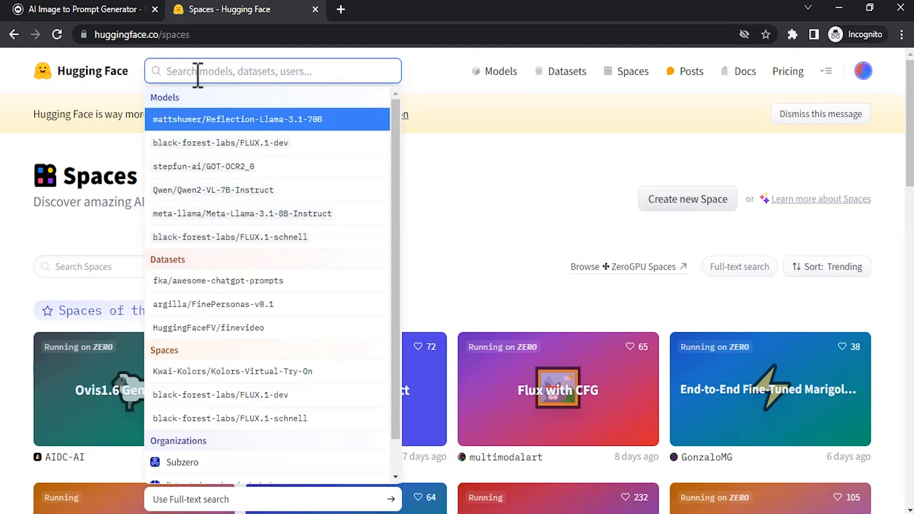
text(flux)
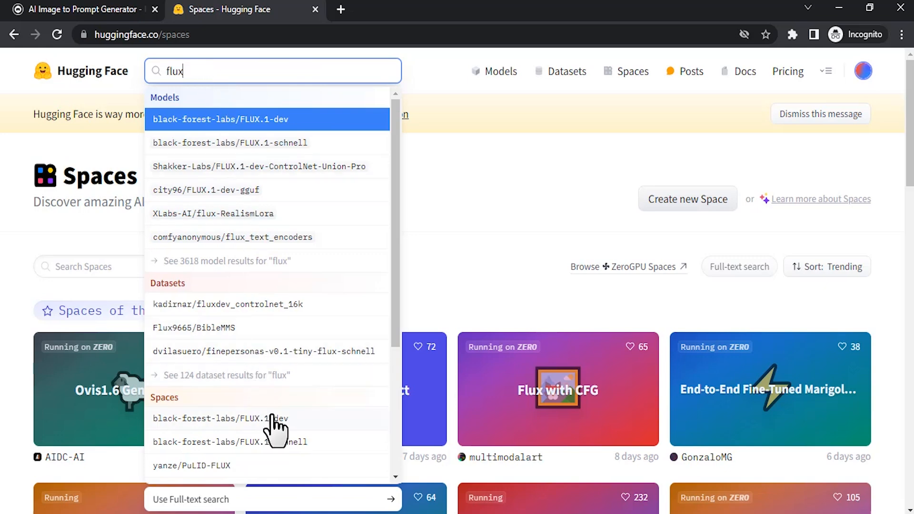
click(219, 417)
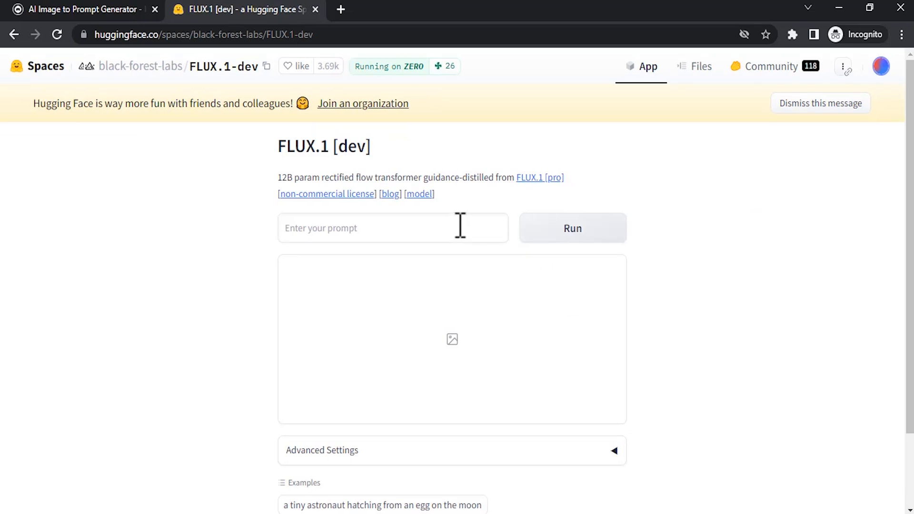
Paste the 'serene landscape depicting a solitary kayaker' prompt into the FLUX.1 [dev] prompt box.
text(contrasting with the warm colors of the kayaker's attire.)
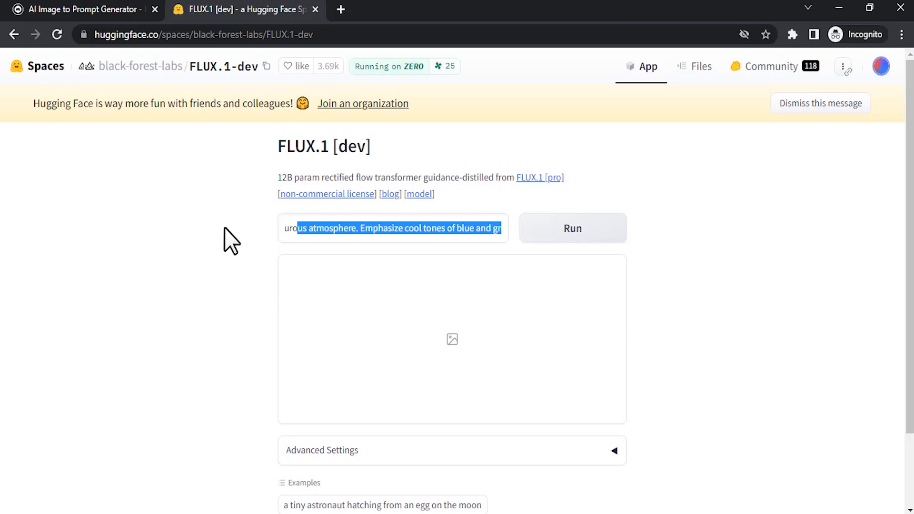
text(A serene landscape depicting a solitary kayaker in a can)
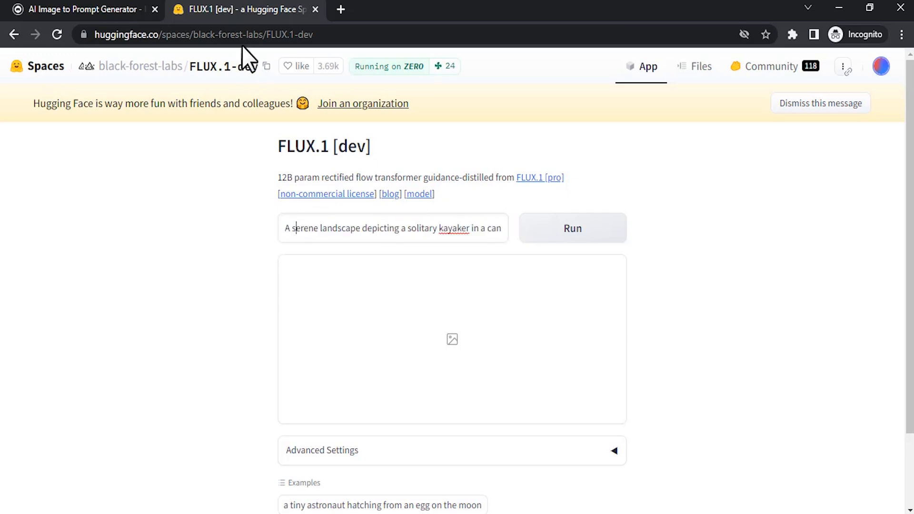
click(82, 9)
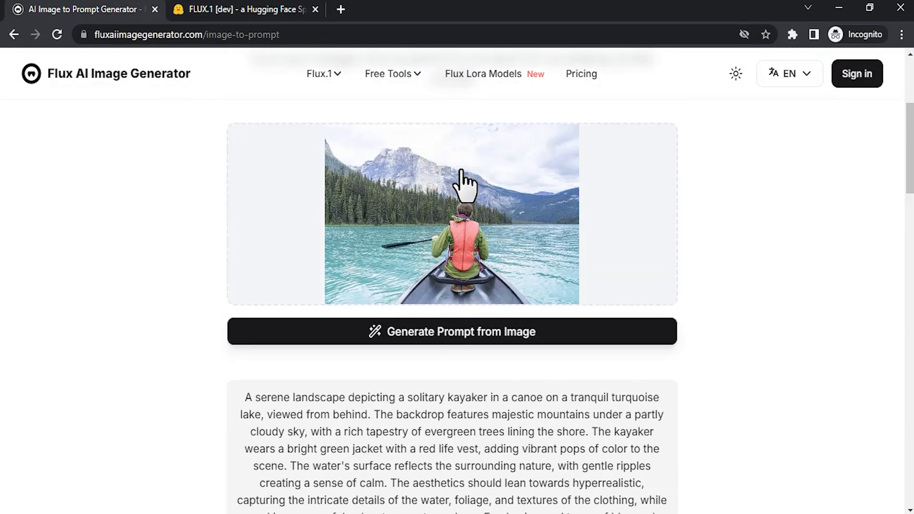
scroll(down, 3)
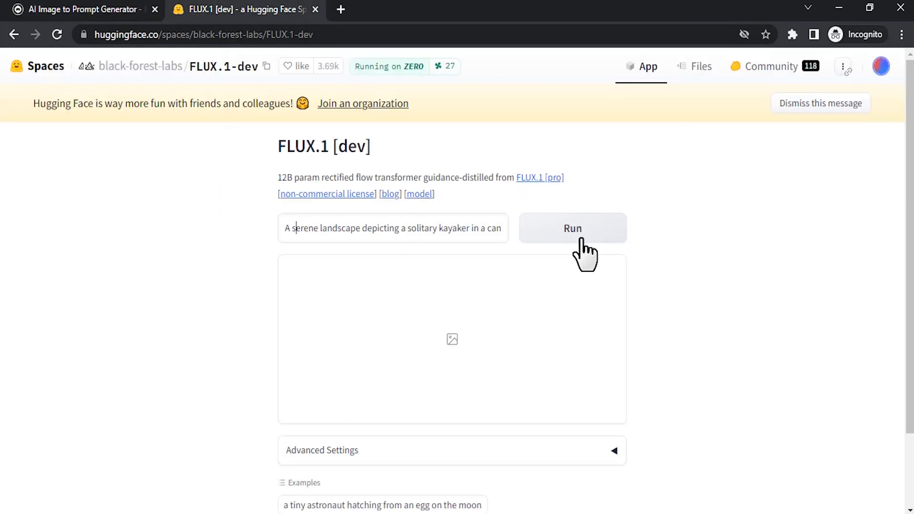
Run FLUX.1 [dev] on the kayaker prompt, then bring up the original canoe photo for comparison.
click(573, 228)
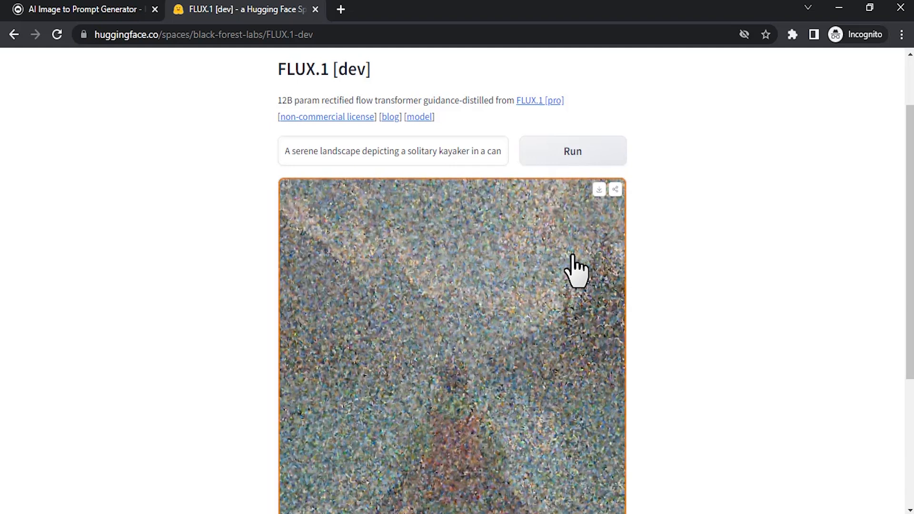
scroll(down, 3)
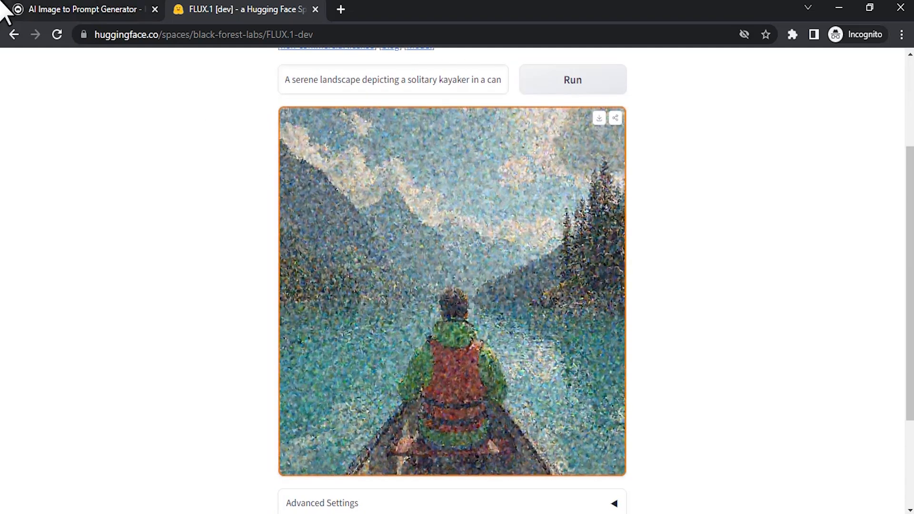
click(81, 9)
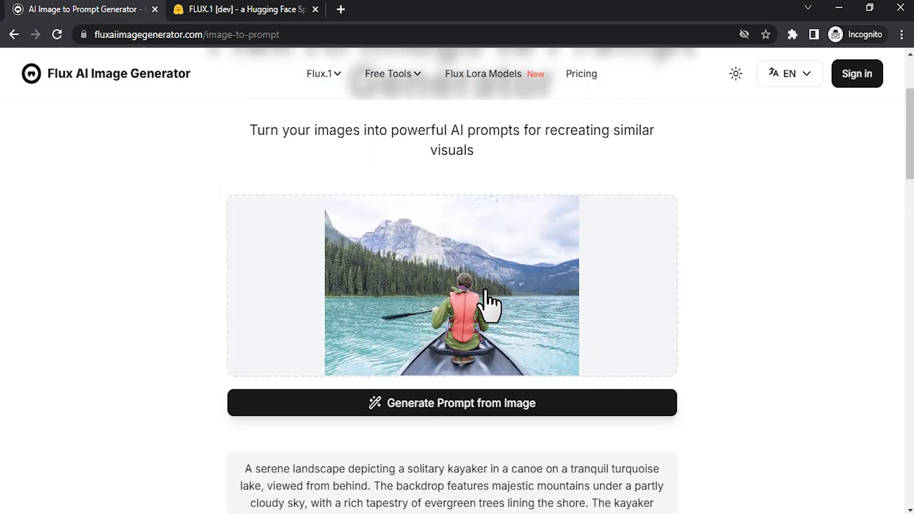
click(244, 9)
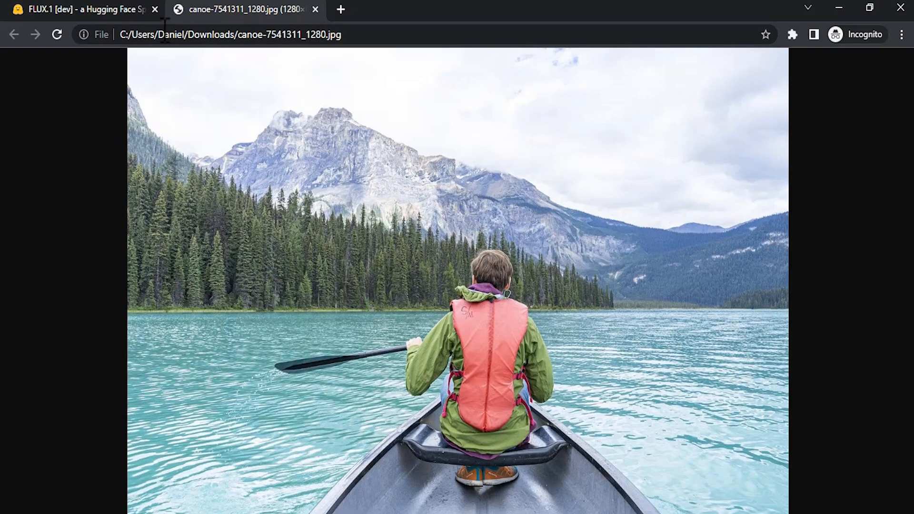
Flip between the generated kayaker image and the original canoe photo to compare them.
click(82, 8)
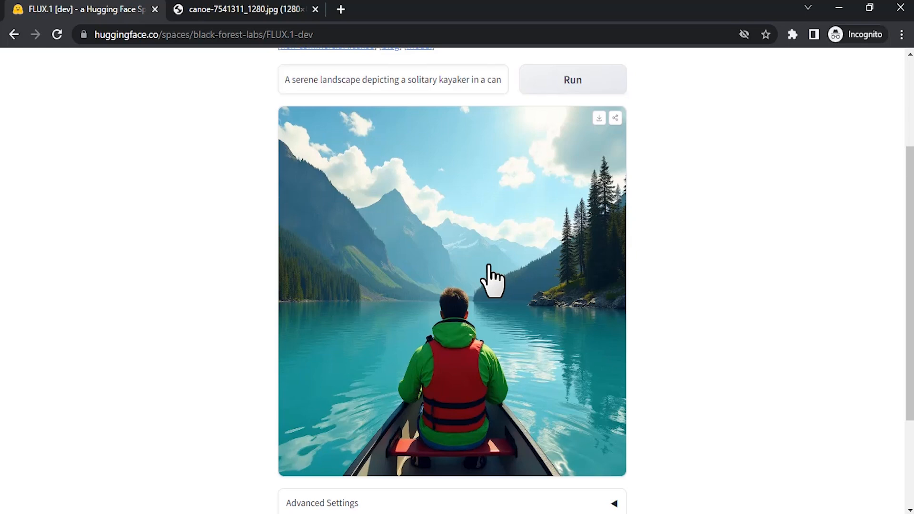
click(239, 9)
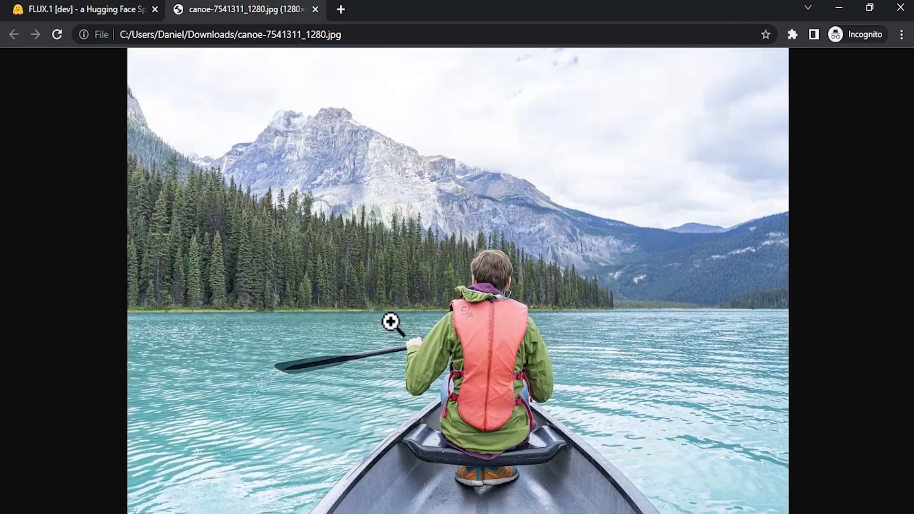
click(82, 9)
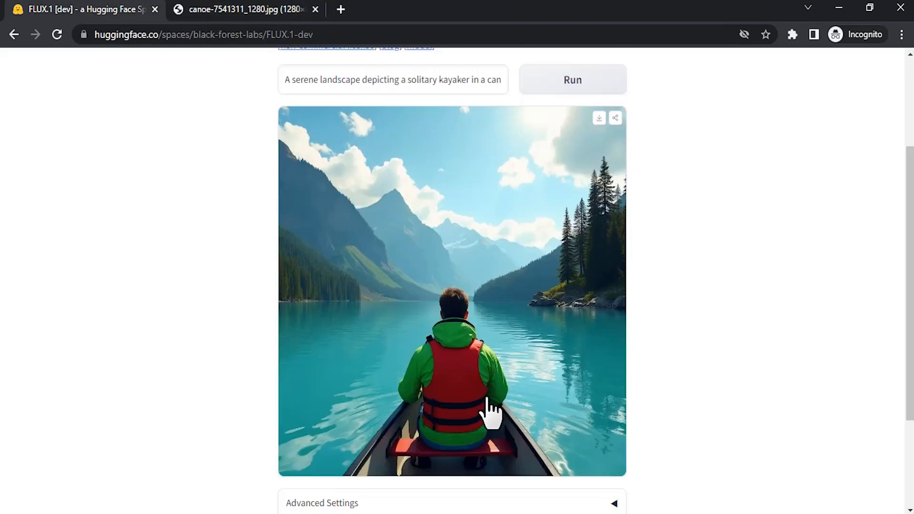
click(245, 10)
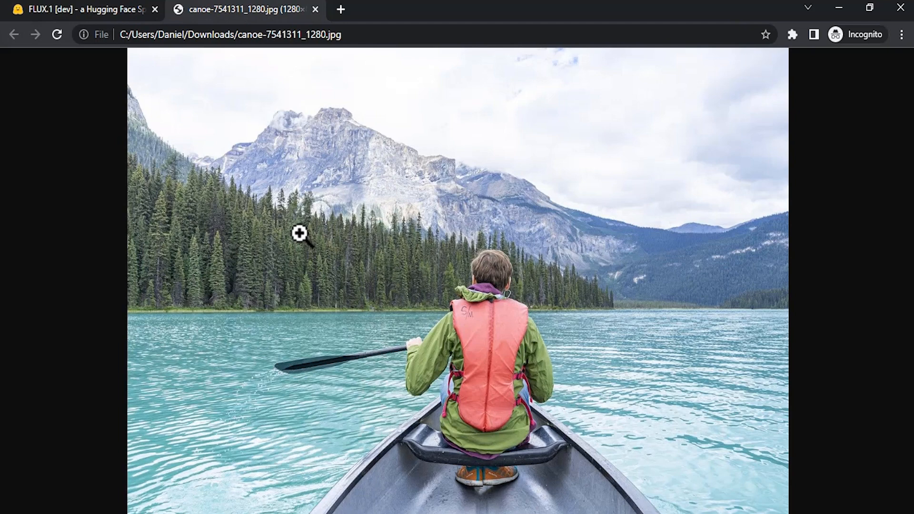
mouse_move(489, 287)
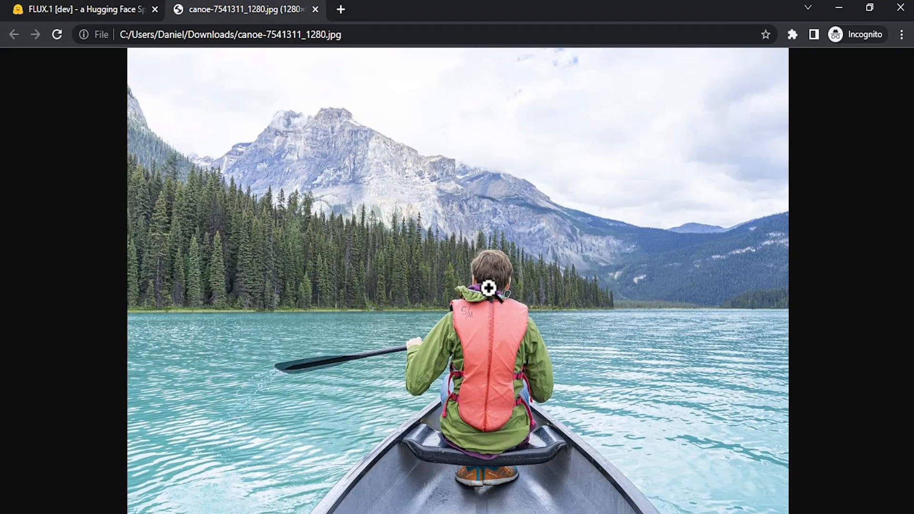
mouse_move(194, 12)
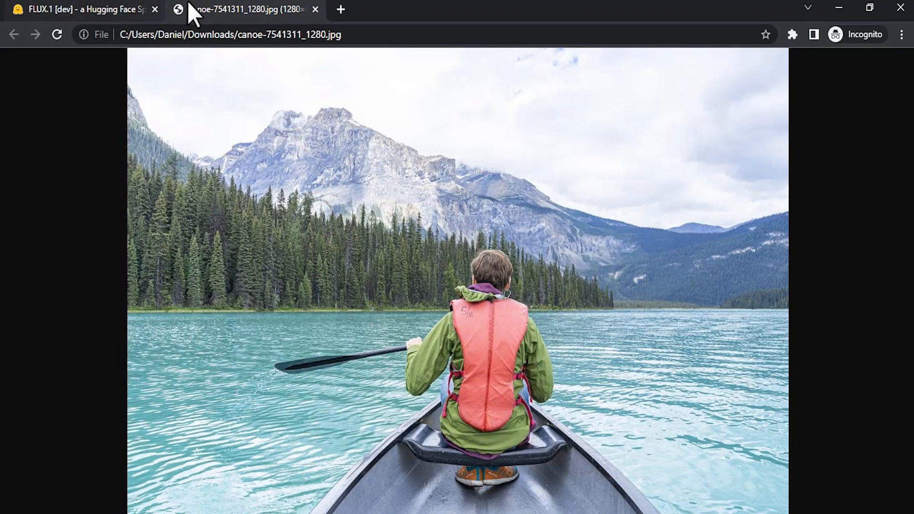
click(82, 9)
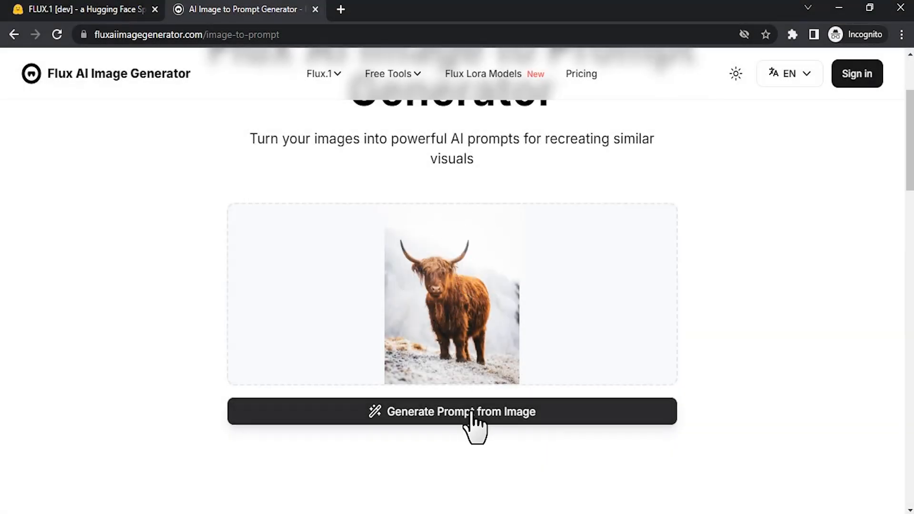
Generate a prompt describing the highland cow photo for use in FLUX.1 [dev].
click(451, 411)
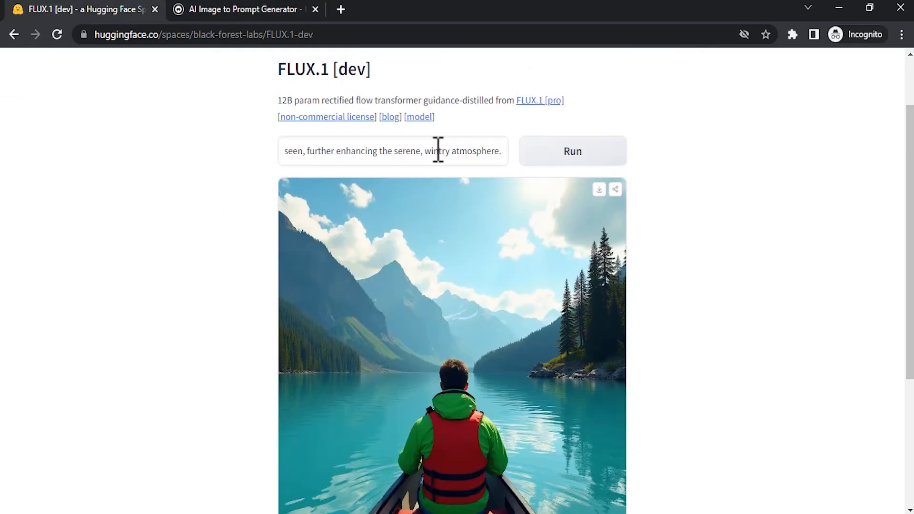
Run FLUX.1 [dev] on the highland cow prompt and compare the snowy cow render with the original photo.
click(572, 152)
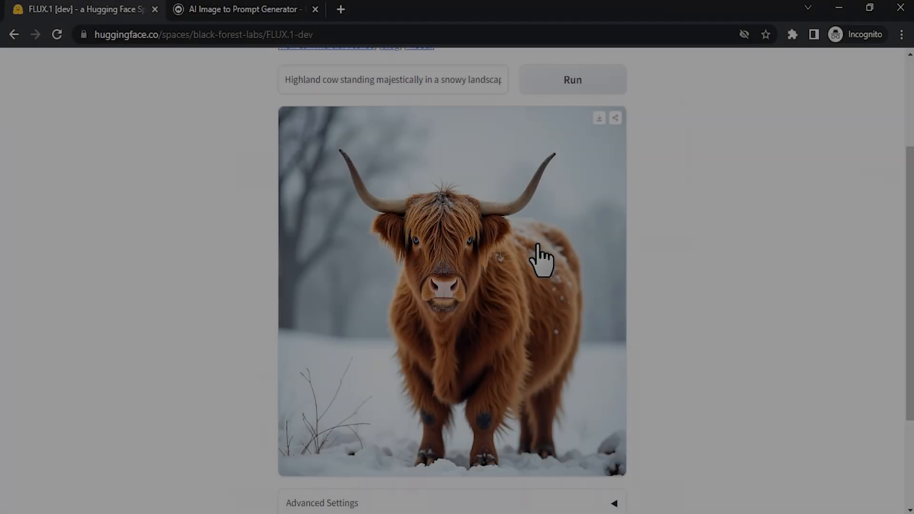
mouse_move(233, 11)
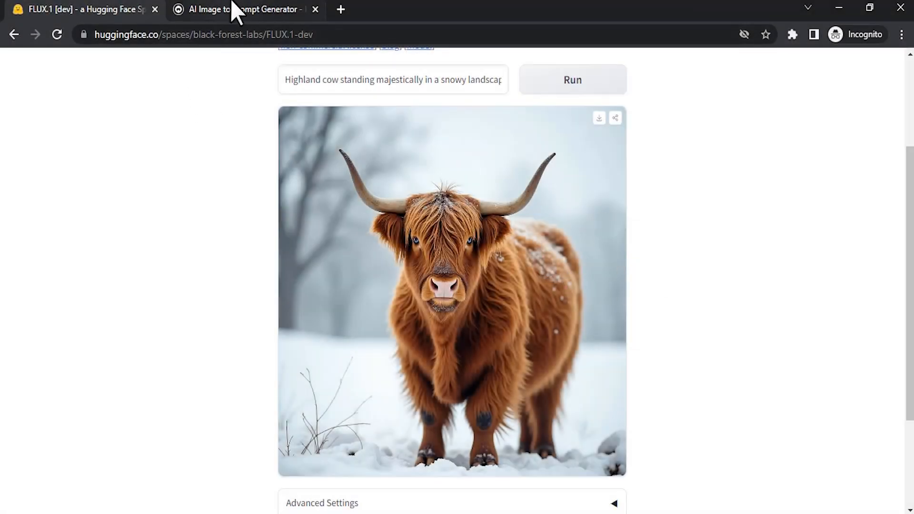
click(245, 9)
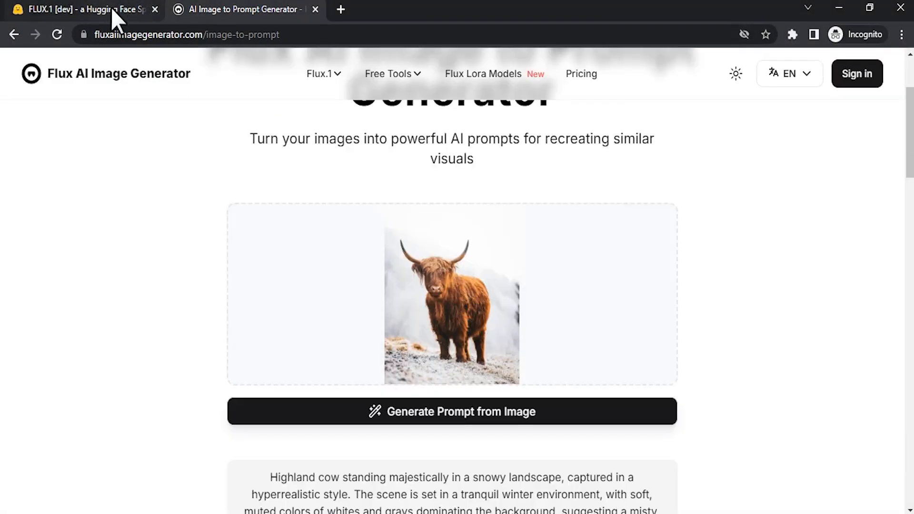
click(82, 9)
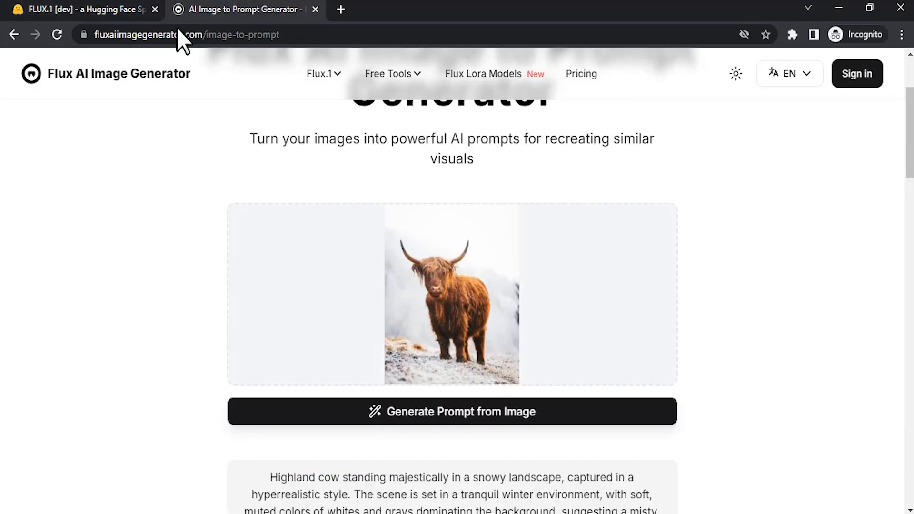
click(82, 10)
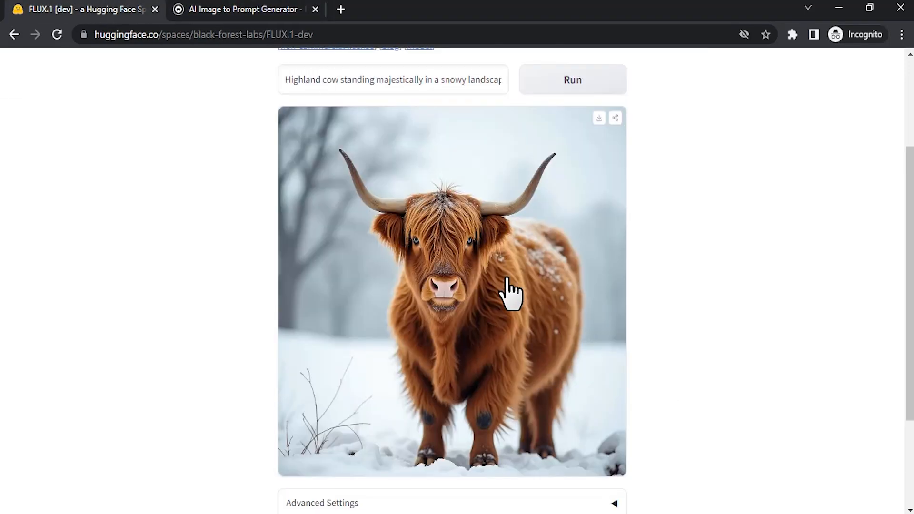